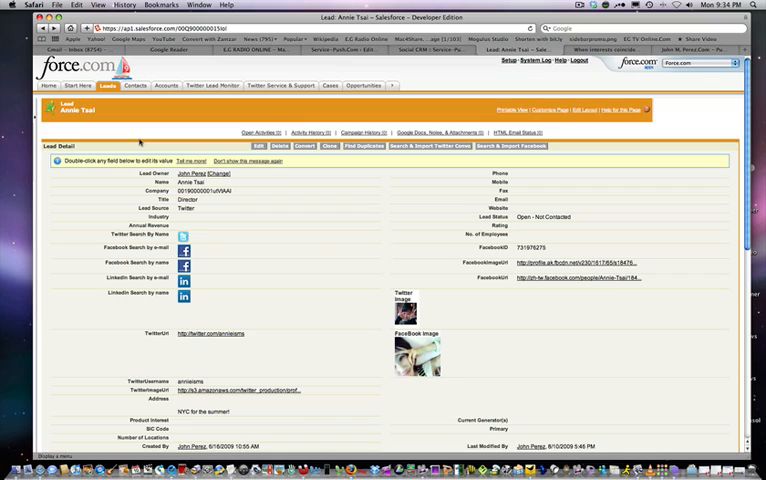
mouse_move(140, 140)
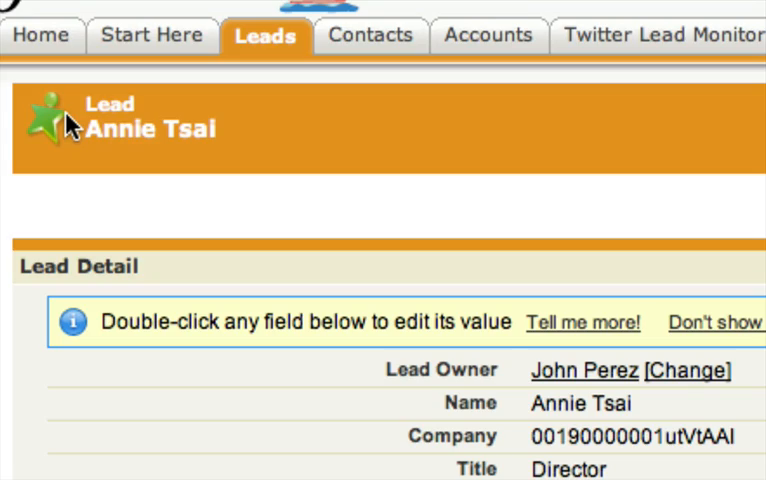
mouse_move(40, 120)
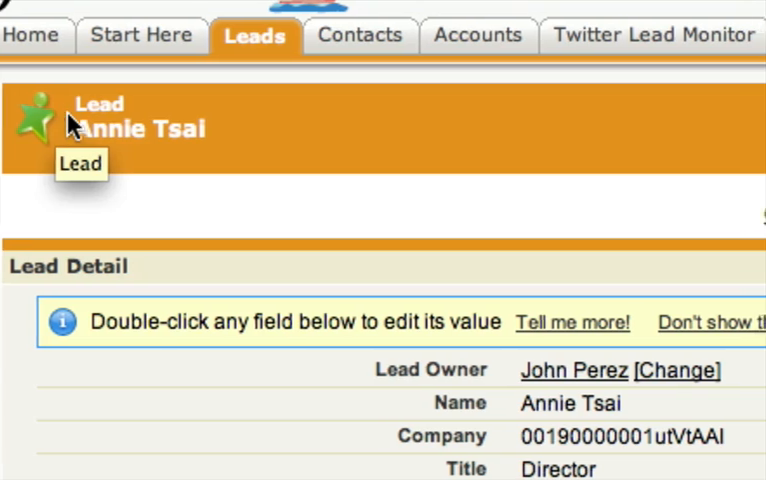
scroll("down", 3)
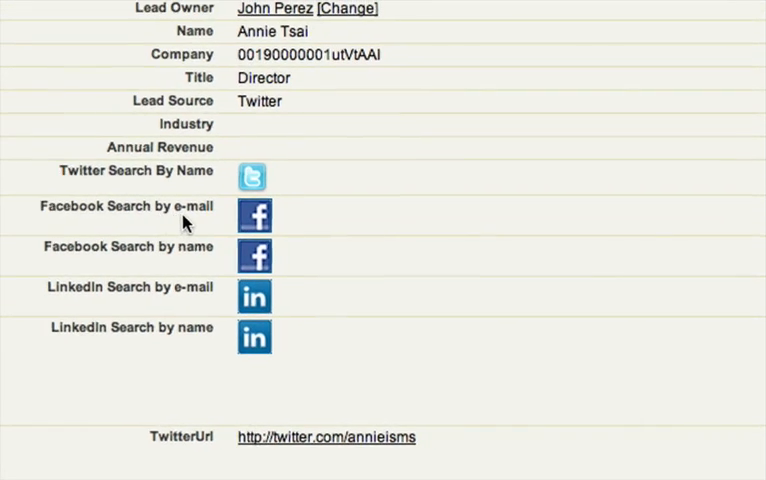
scroll("down", 3)
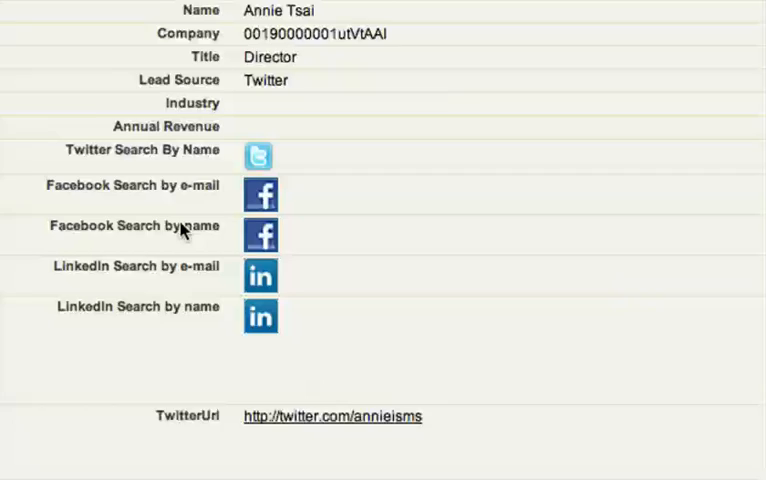
scroll("down", 3)
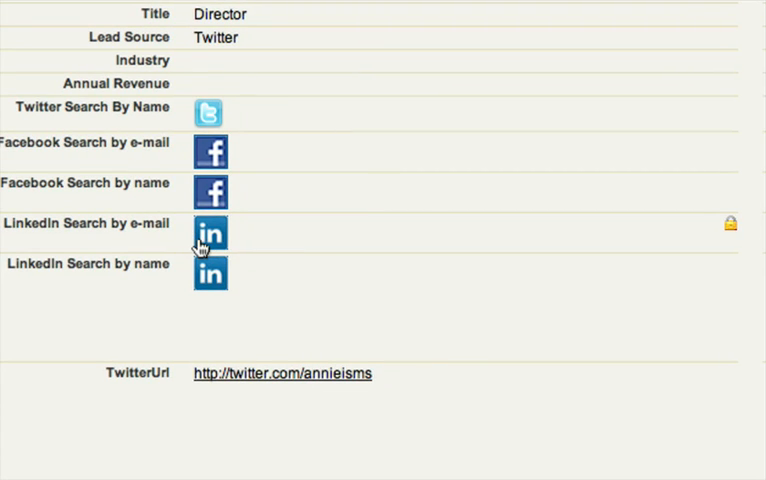
scroll("down", 3)
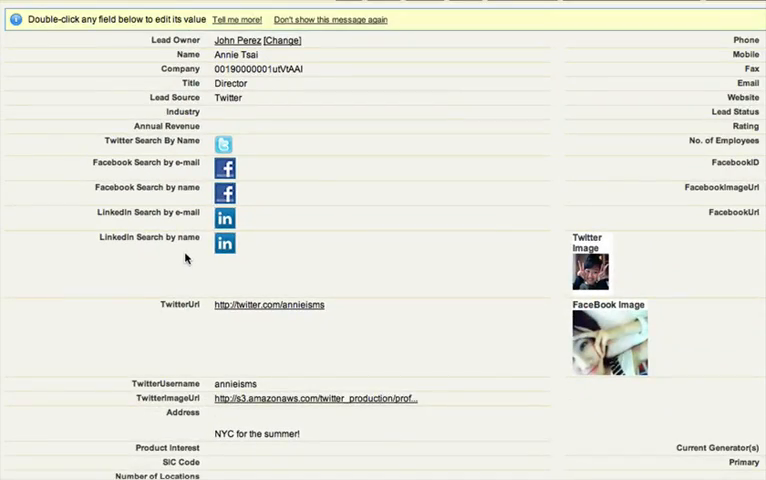
double_click(270, 304)
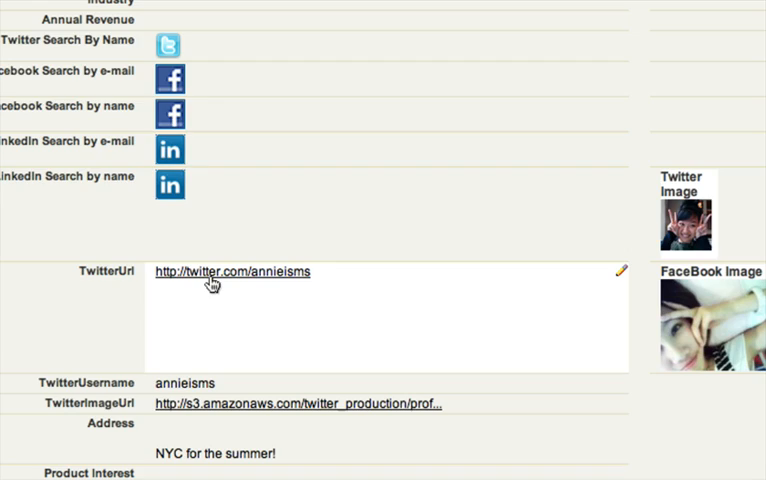
scroll("down", 3)
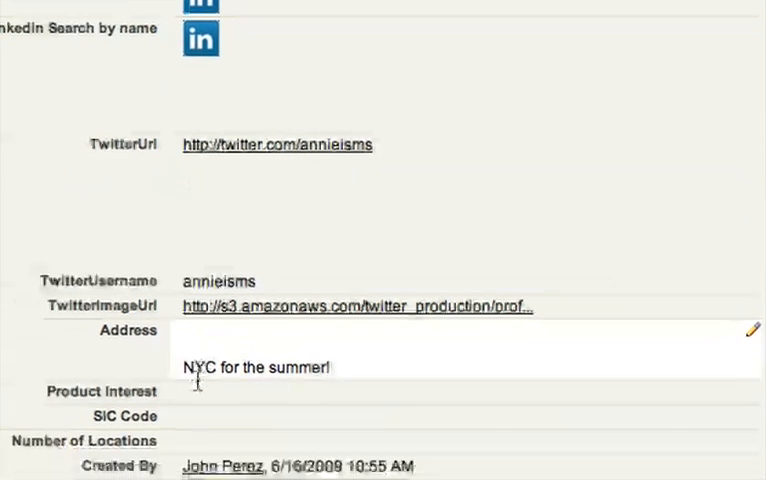
scroll("down", 3)
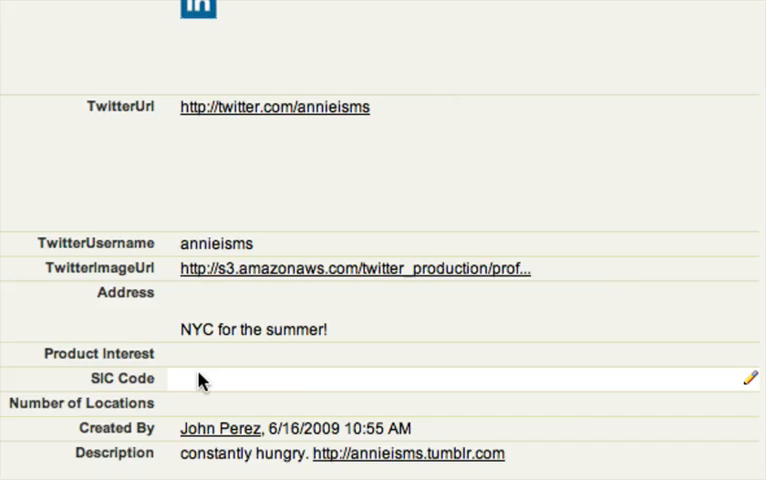
scroll("down", 3)
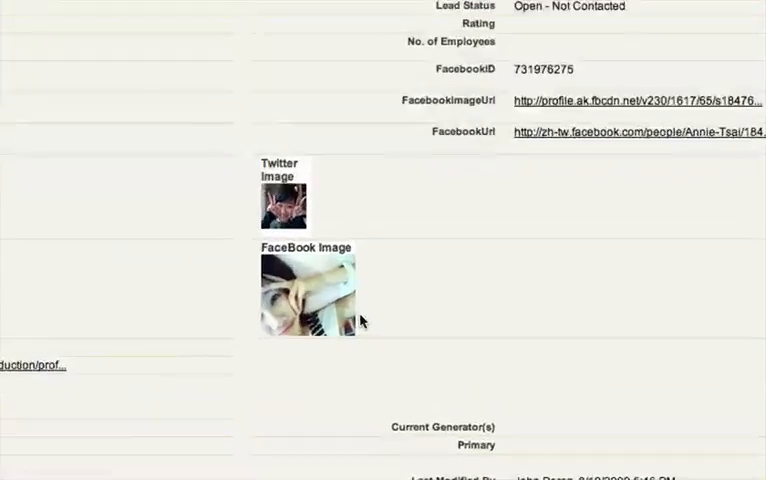
scroll("down", 3)
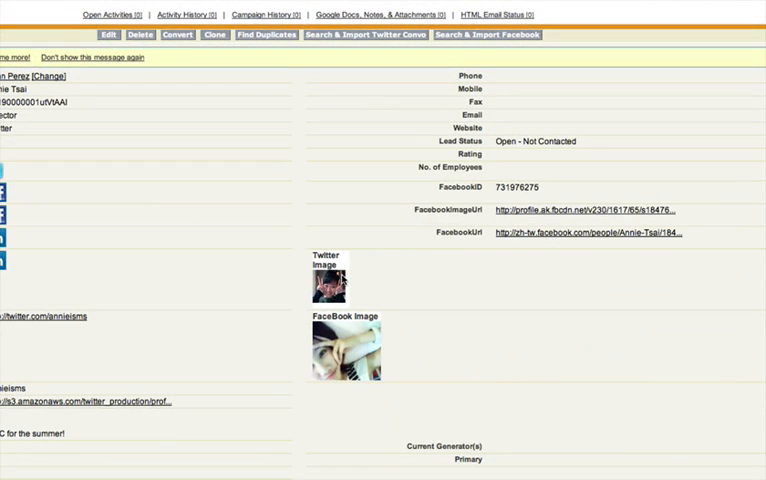
scroll("down", 3)
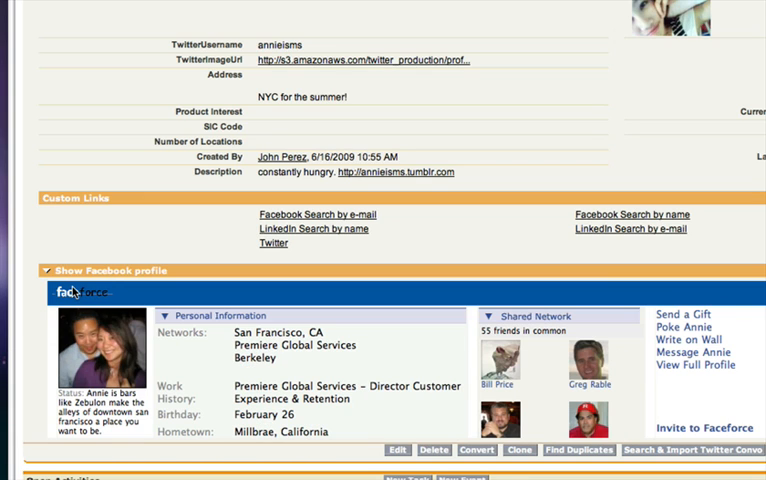
scroll("down", 3)
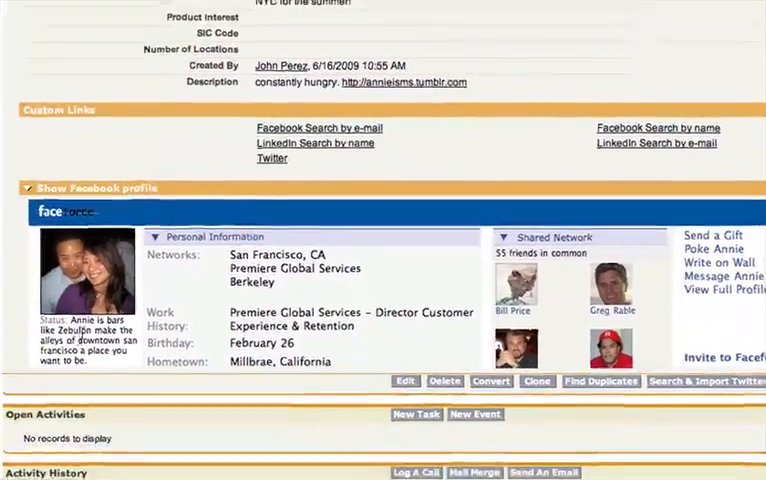